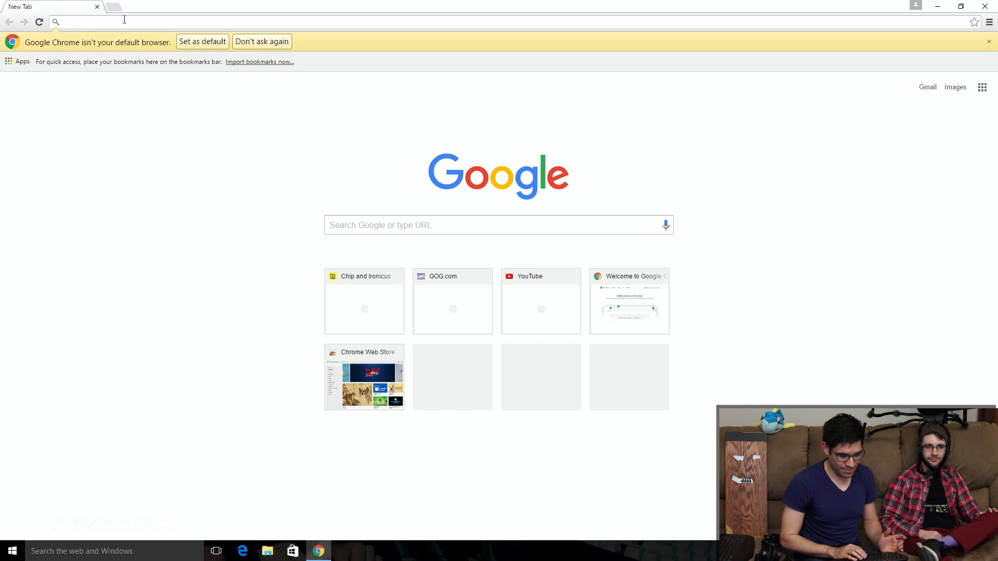
Search Google for 'zandronum' and download Zandronum 2.1.2 for Windows from zandronum.com.
{"action": "type", "text": "zandronum"}
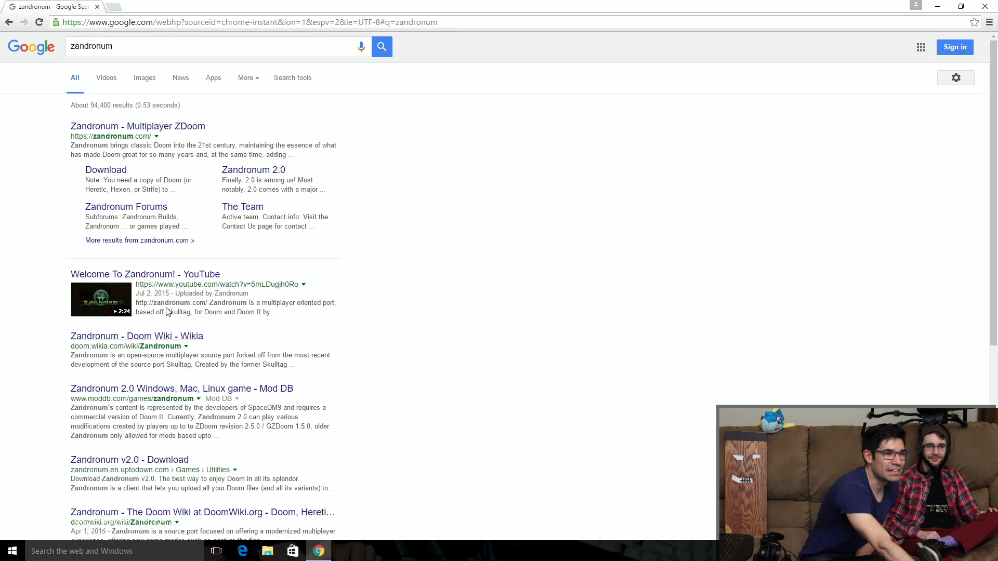
{"action": "left_click", "coordinate": [137, 126]}
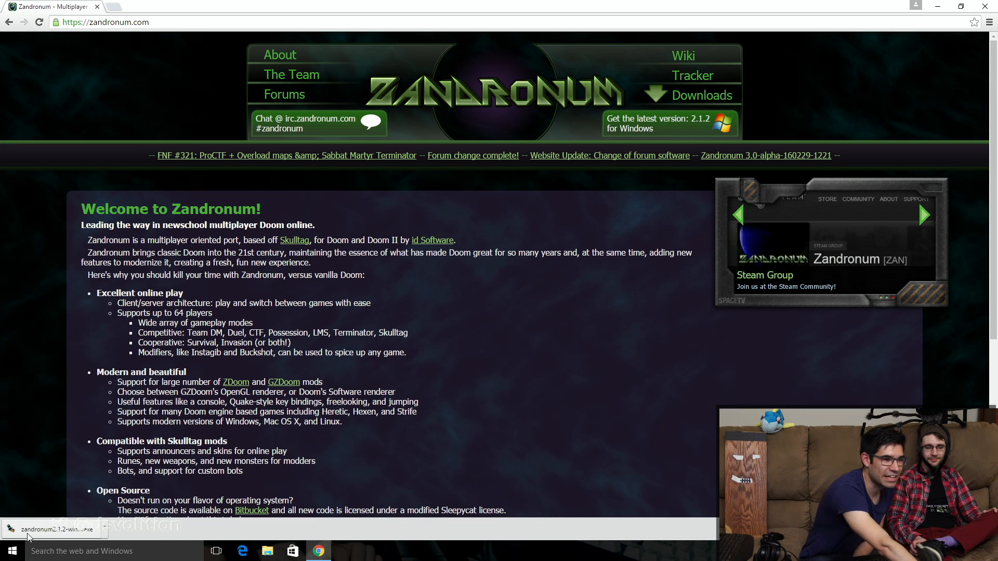
Run the downloaded Zandronum installer and install it to the default folder.
{"action": "left_click", "coordinate": [49, 529]}
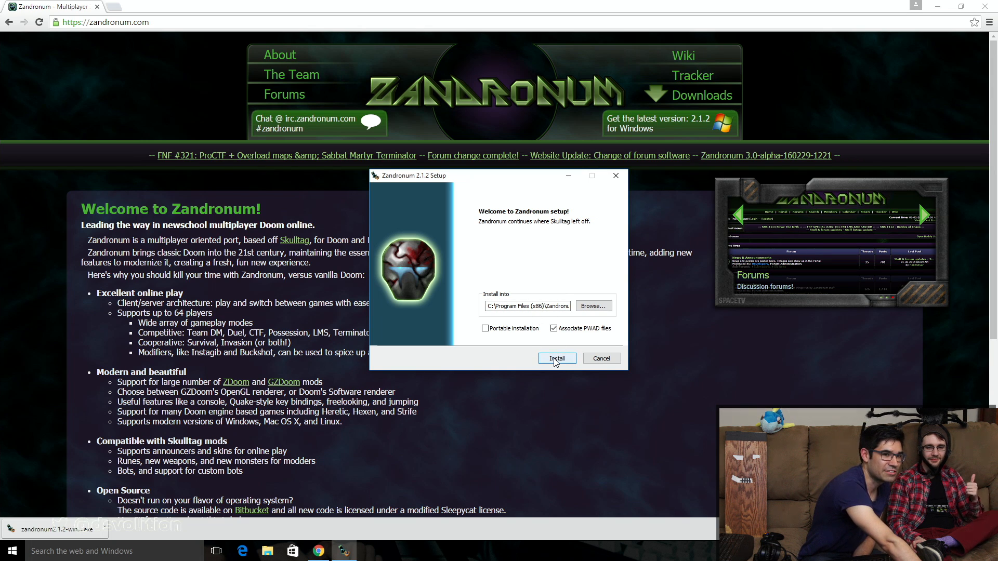
{"action": "left_click", "coordinate": [557, 358]}
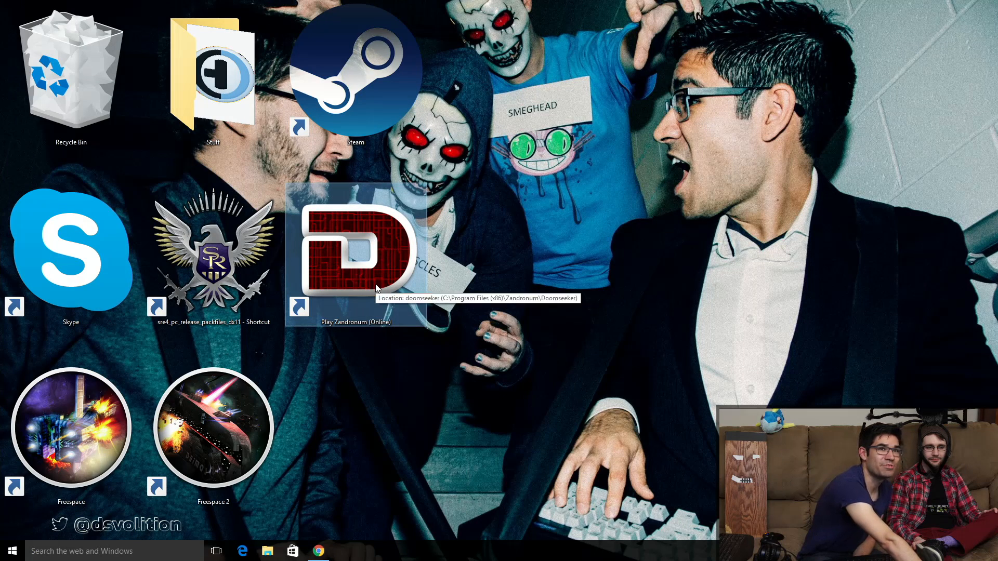
Launch Play Zandronum (Online), accept the default Doomseeker configuration, and install the pending update.
{"action": "double_click", "coordinate": [355, 253]}
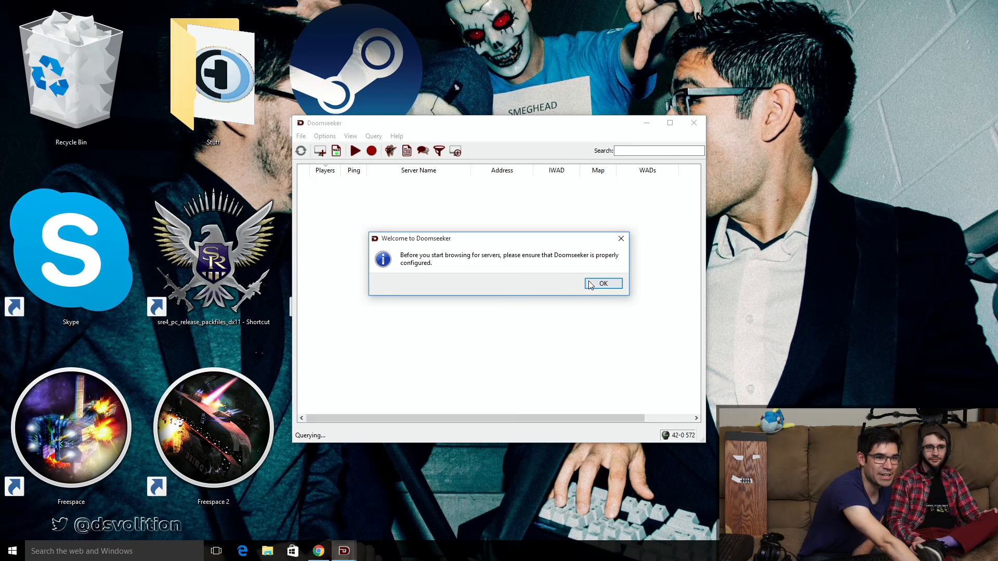
{"action": "left_click", "coordinate": [603, 283]}
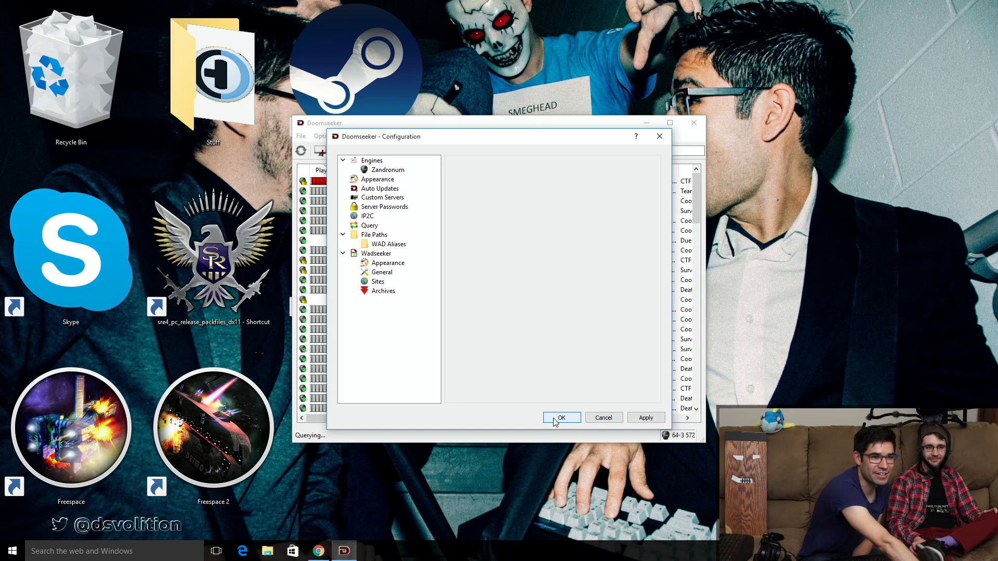
{"action": "left_click", "coordinate": [562, 418]}
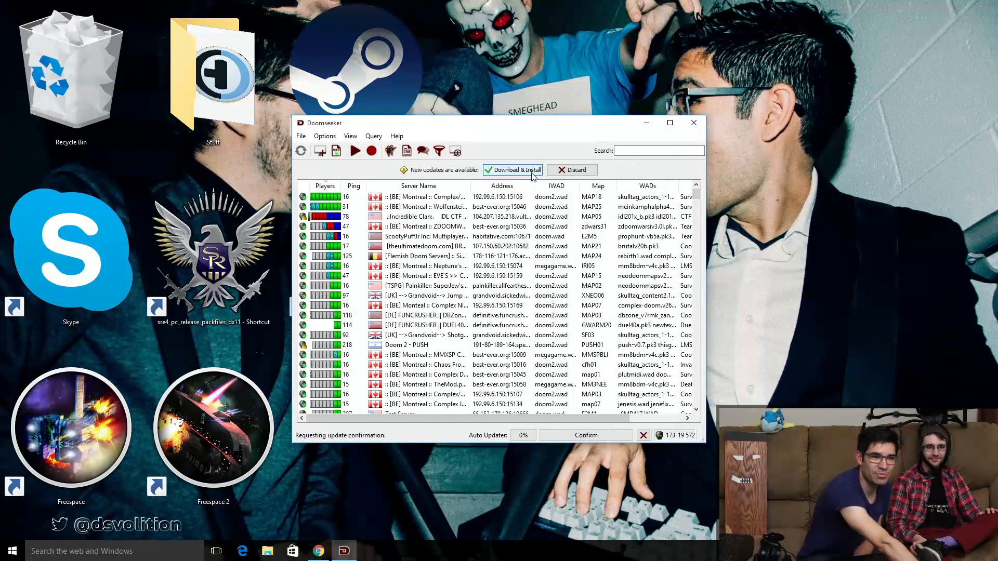
{"action": "left_click", "coordinate": [513, 169]}
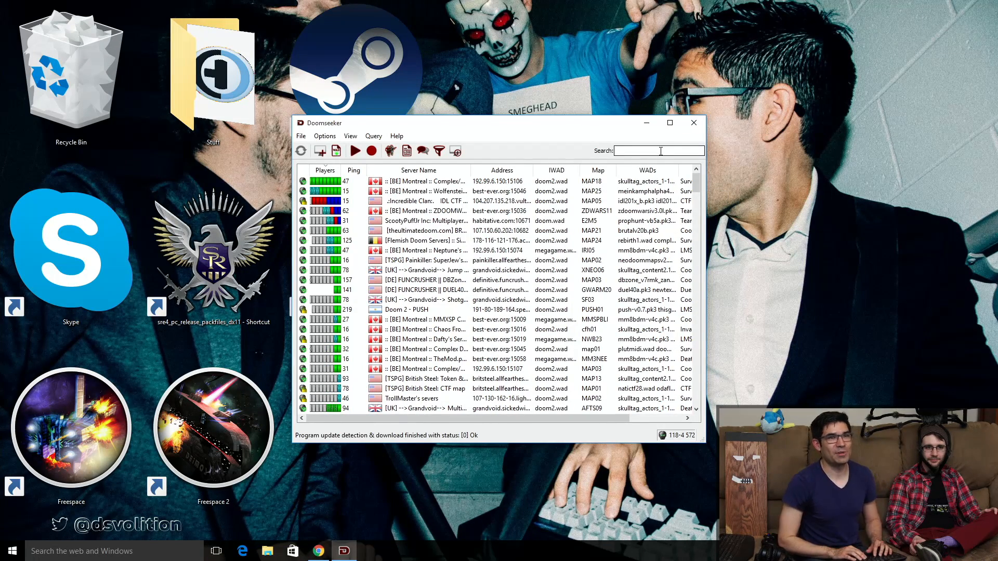
Filter servers by 'volition', join Volition Zandronum Deathmatch, and accept downloading missing WADs.
{"action": "type", "text": "volition"}
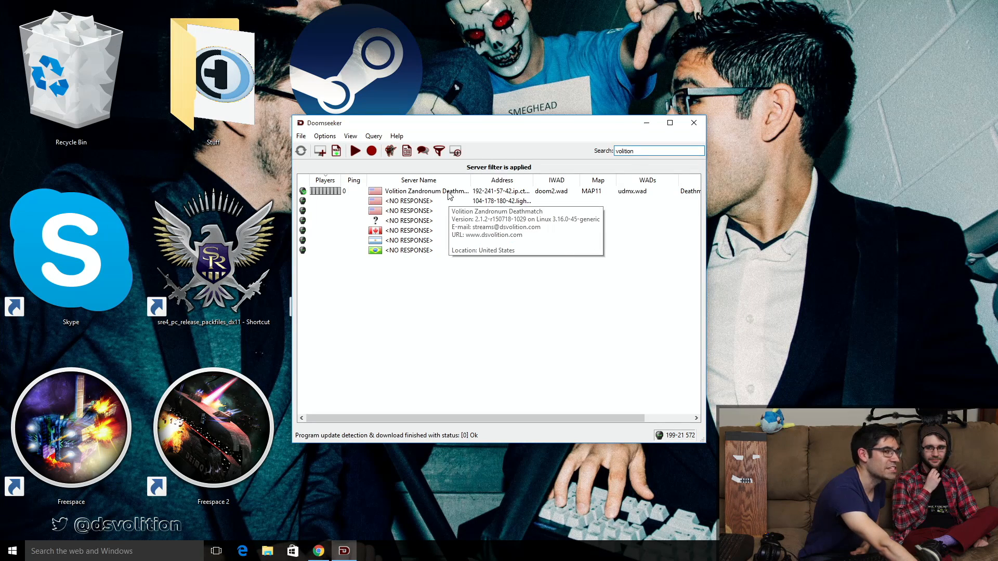
{"action": "double_click", "coordinate": [425, 191]}
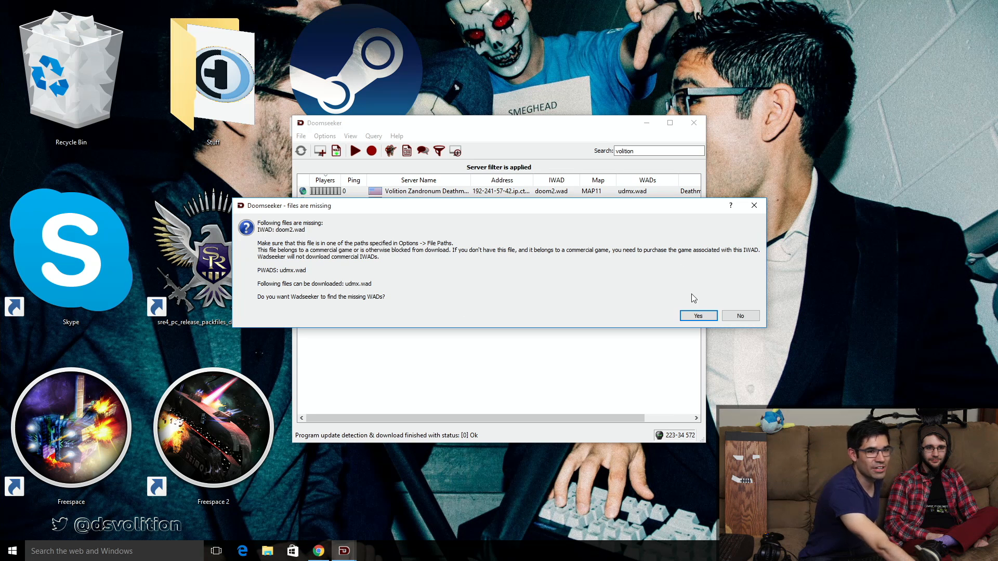
{"action": "left_click", "coordinate": [698, 315]}
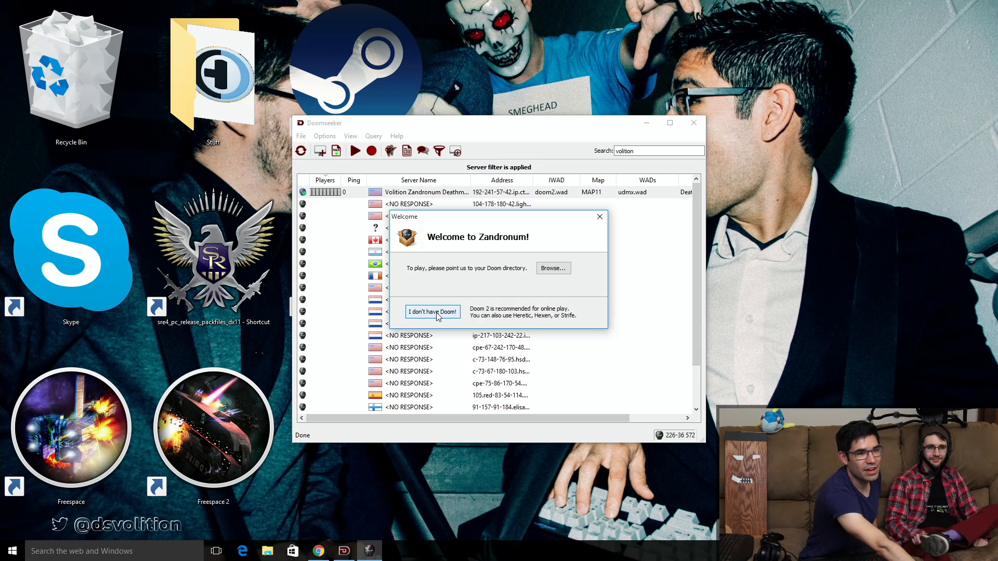
Tell Zandronum you don't have Doom and choose the FreeDoom option.
{"action": "left_click", "coordinate": [432, 312]}
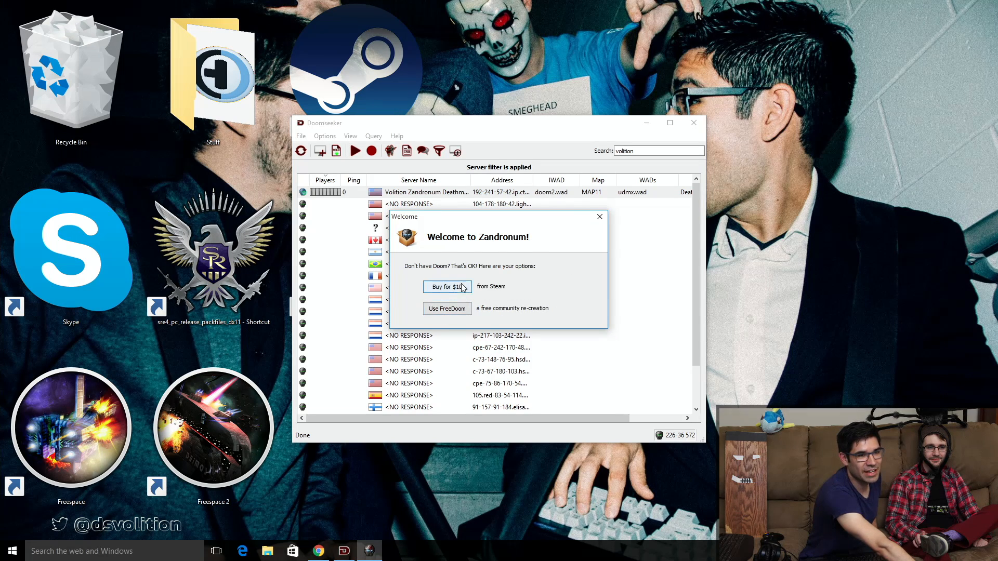
{"action": "mouse_move", "coordinate": [459, 316]}
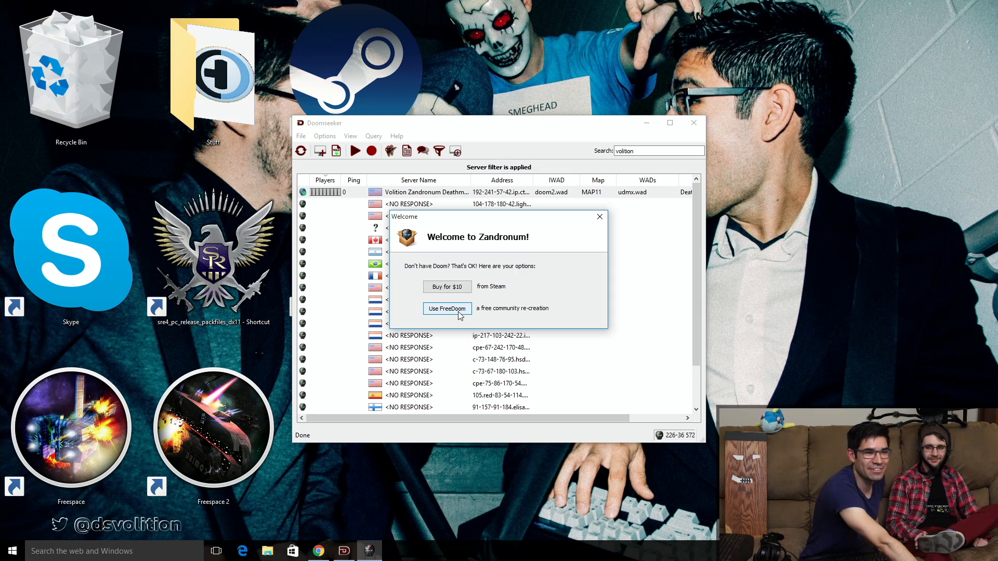
{"action": "left_click", "coordinate": [447, 308]}
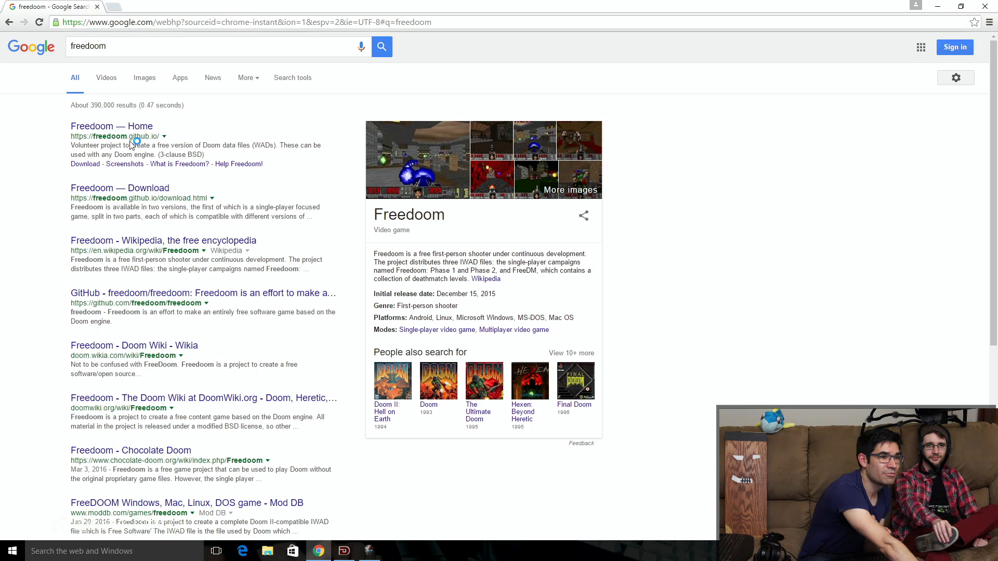
Download Freedoom Phase 1+2 from freedoom.github.io and open the zip to select freedoom1.wad.
{"action": "left_click", "coordinate": [120, 189]}
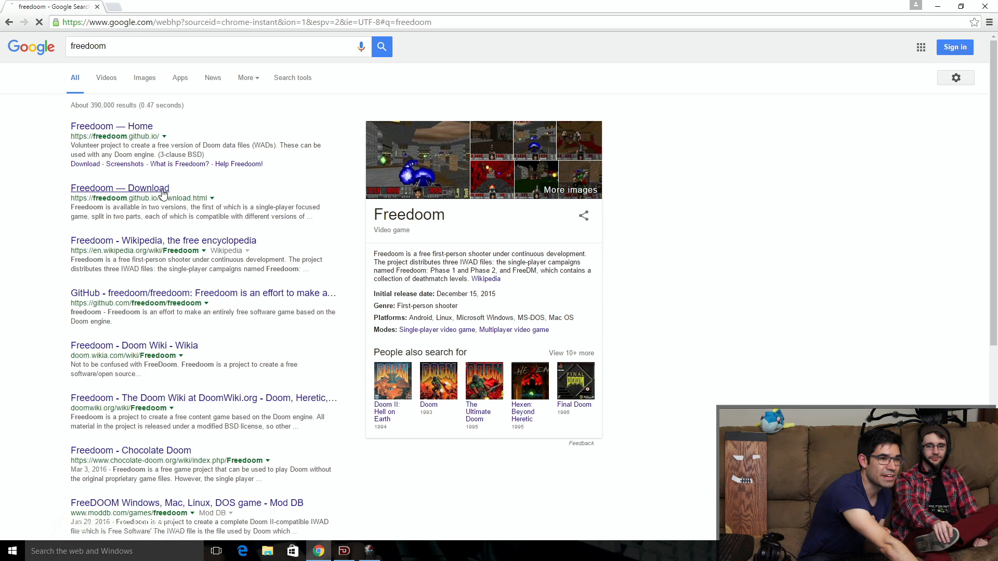
{"action": "left_click", "coordinate": [119, 188]}
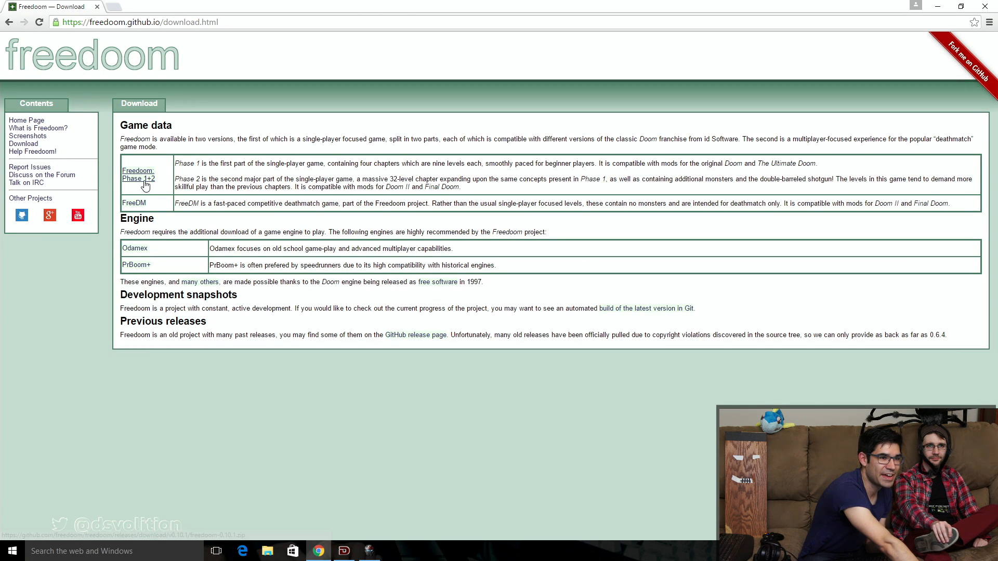
{"action": "left_click", "coordinate": [138, 178]}
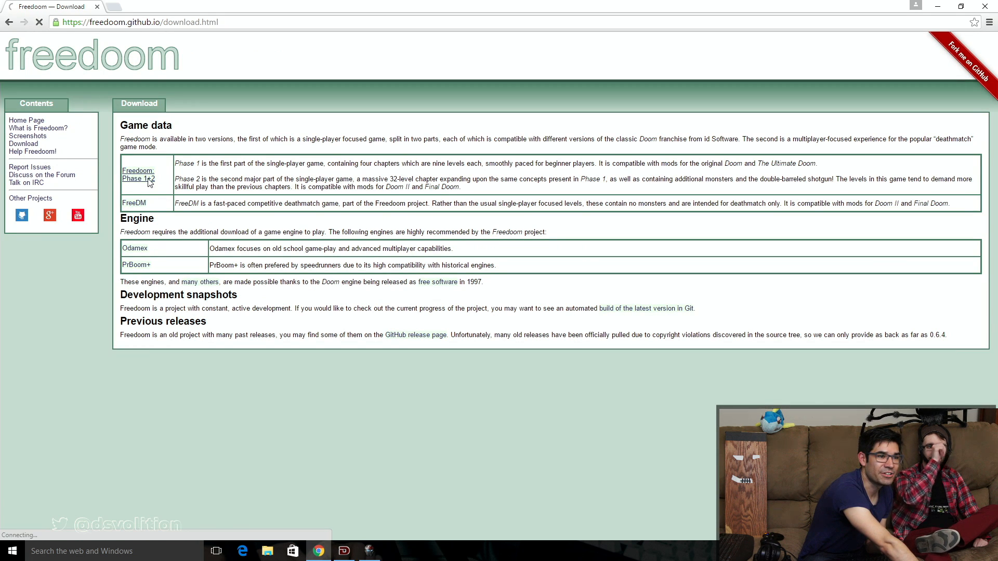
{"action": "left_click", "coordinate": [138, 179]}
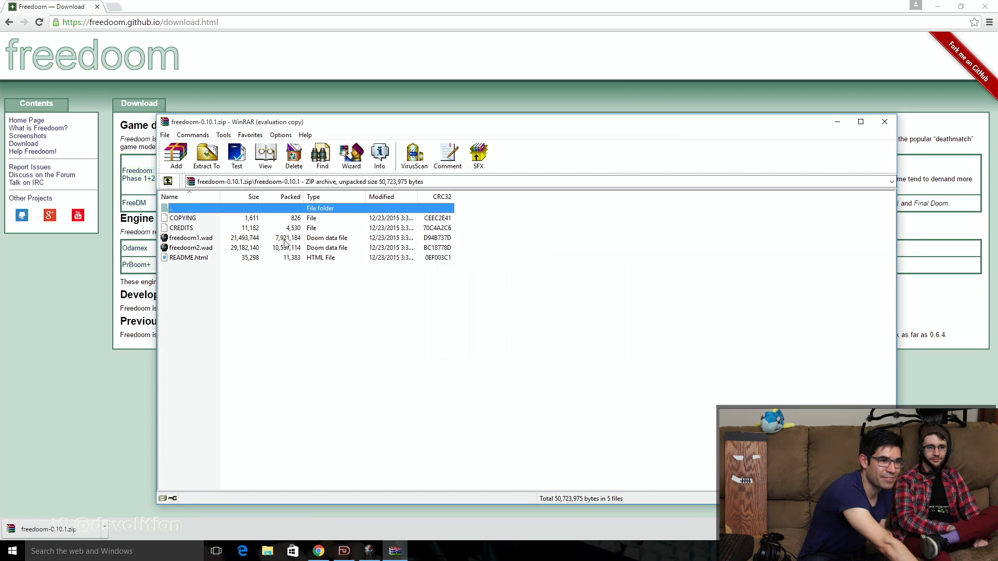
{"action": "left_click", "coordinate": [190, 237]}
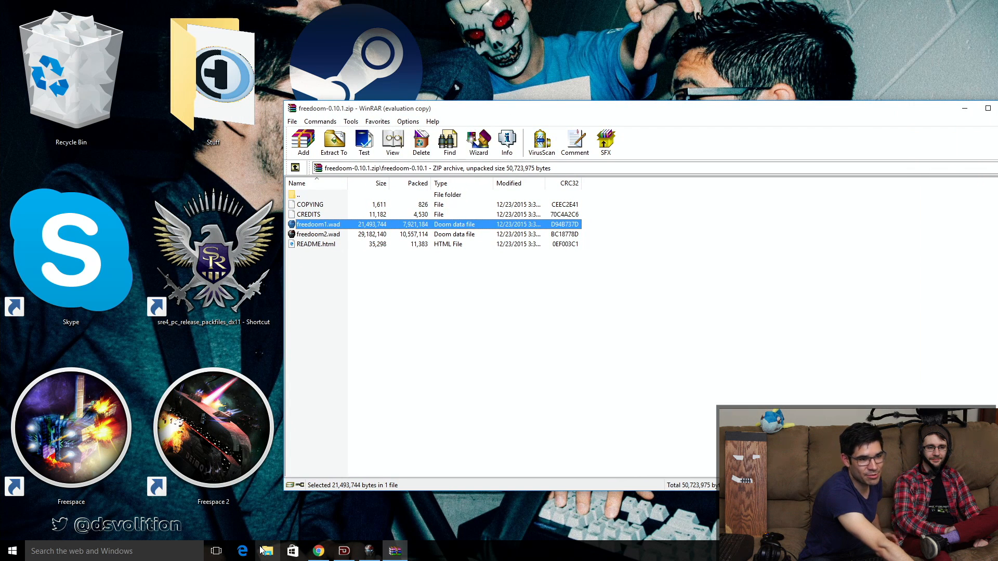
{"action": "left_click", "coordinate": [267, 551]}
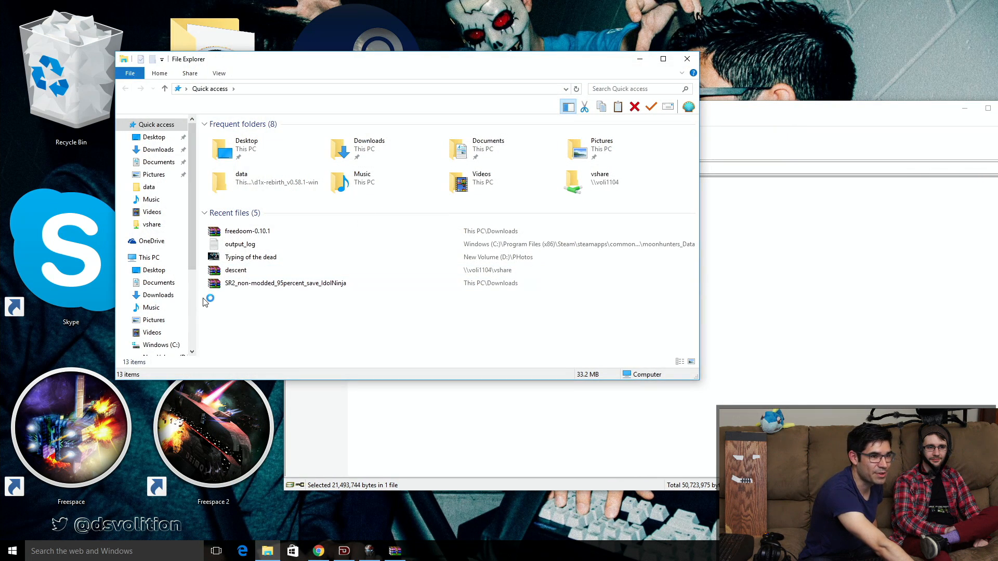
Browse to C:\Program Files (x86)\Zandronum in File Explorer.
{"action": "left_click", "coordinate": [161, 344]}
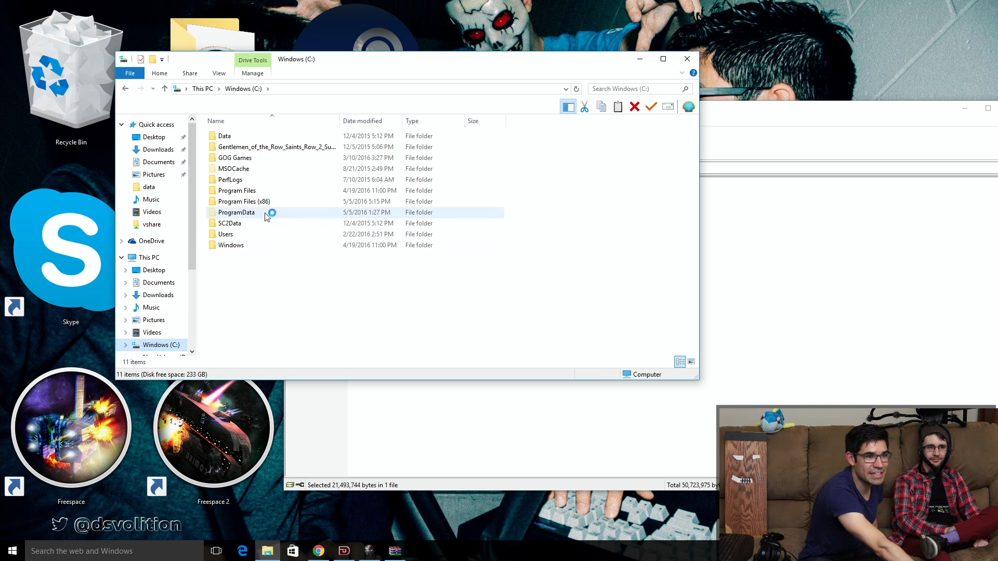
{"action": "double_click", "coordinate": [244, 201]}
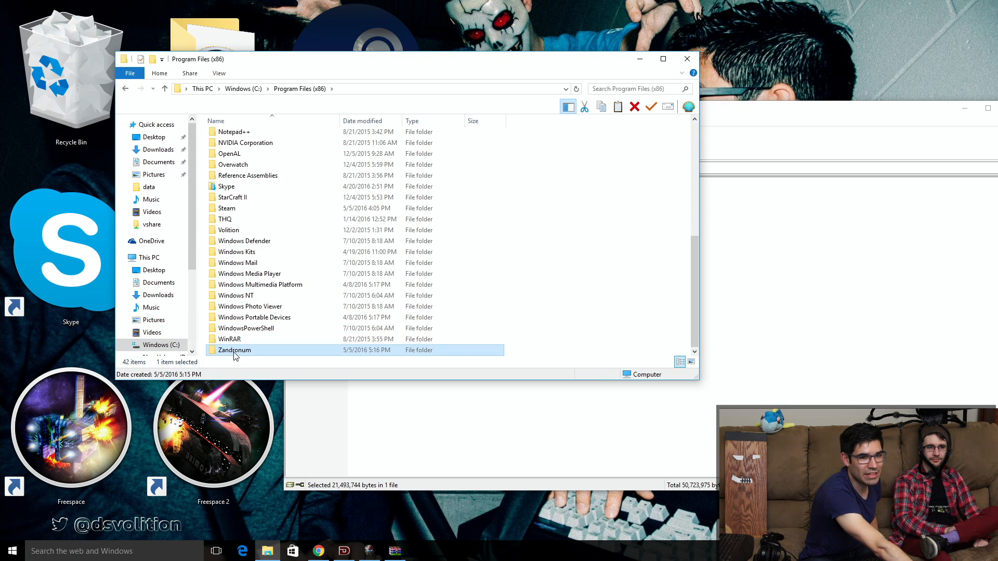
{"action": "double_click", "coordinate": [234, 350]}
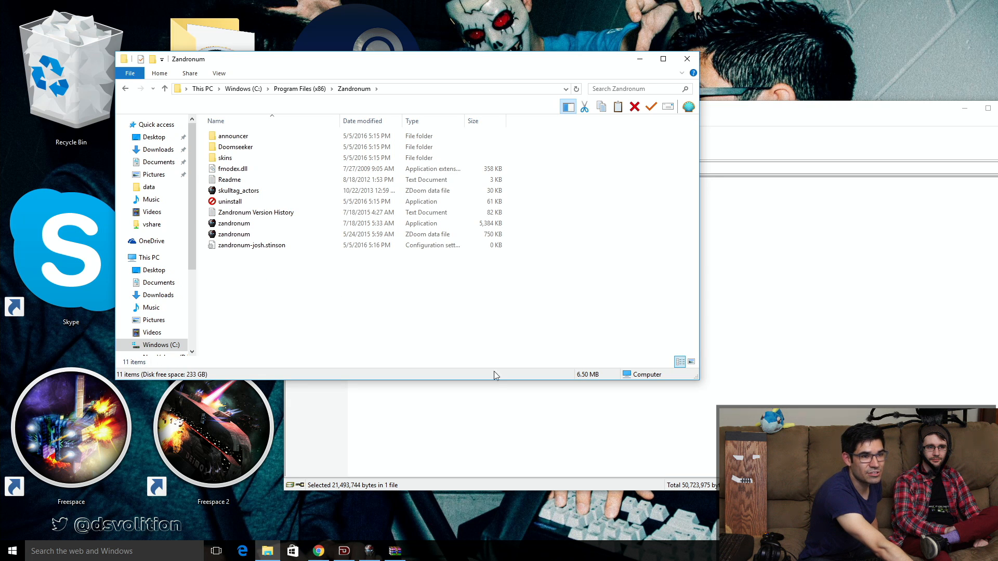